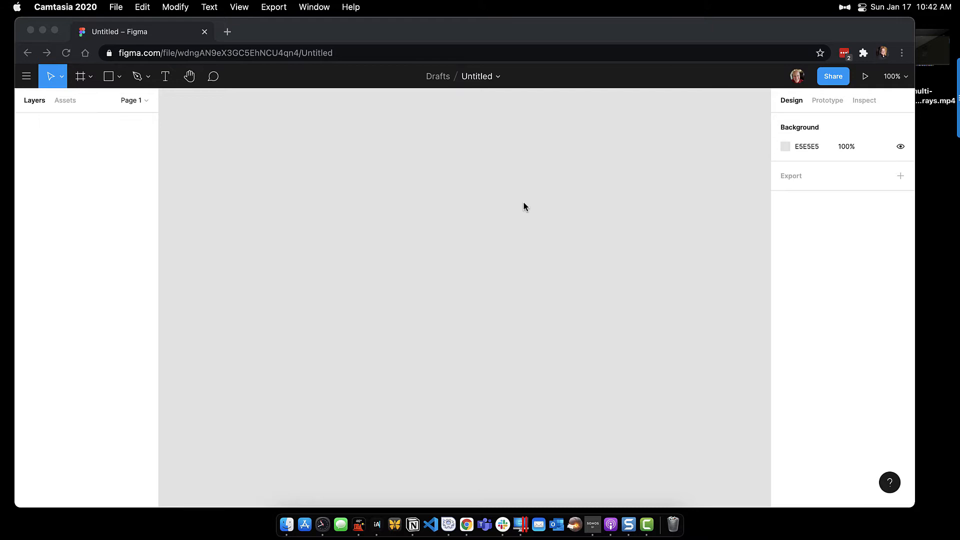
pyautogui.moveTo(529, 211)
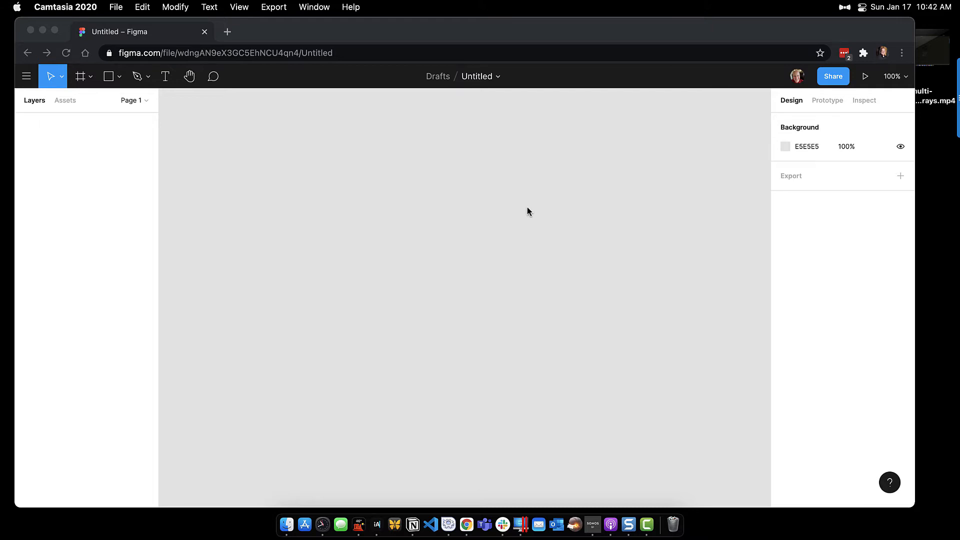
# Create a Desktop - 1 frame from the 1440 × 1024 Desktop preset on the empty canvas.
pyautogui.click(79, 76)
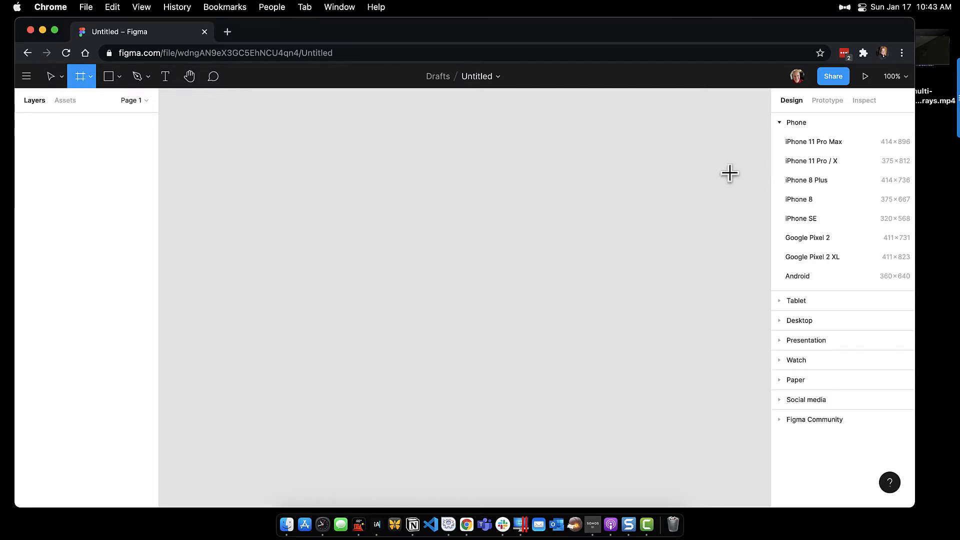
pyautogui.click(796, 122)
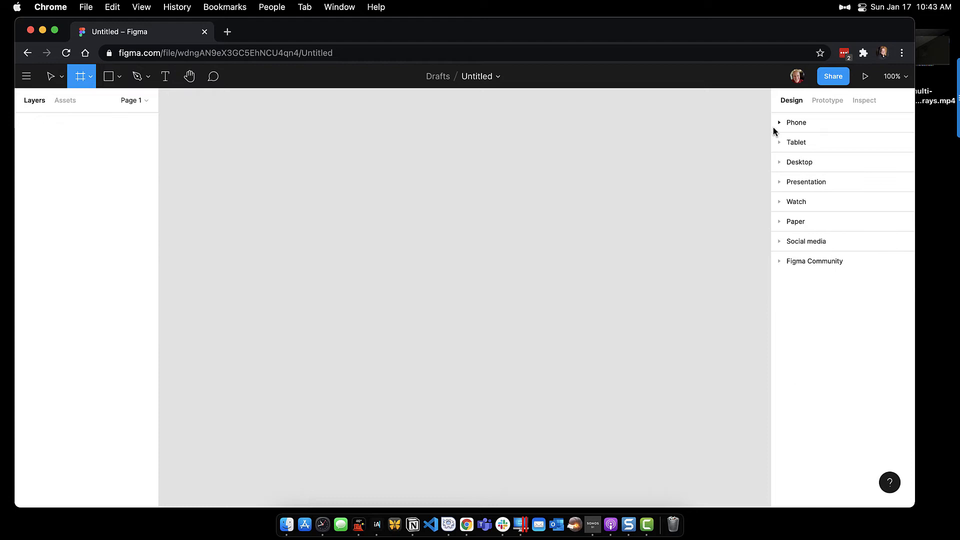
pyautogui.click(800, 162)
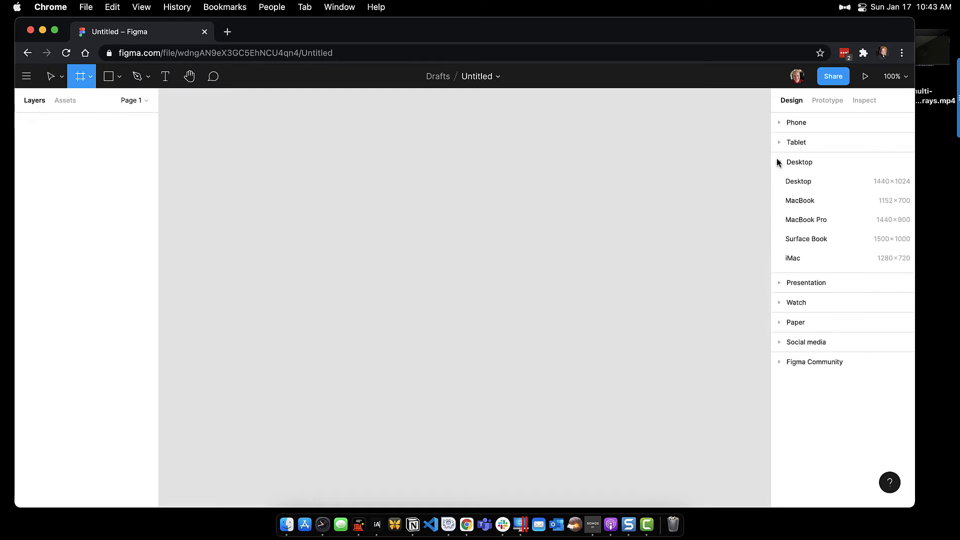
pyautogui.click(799, 181)
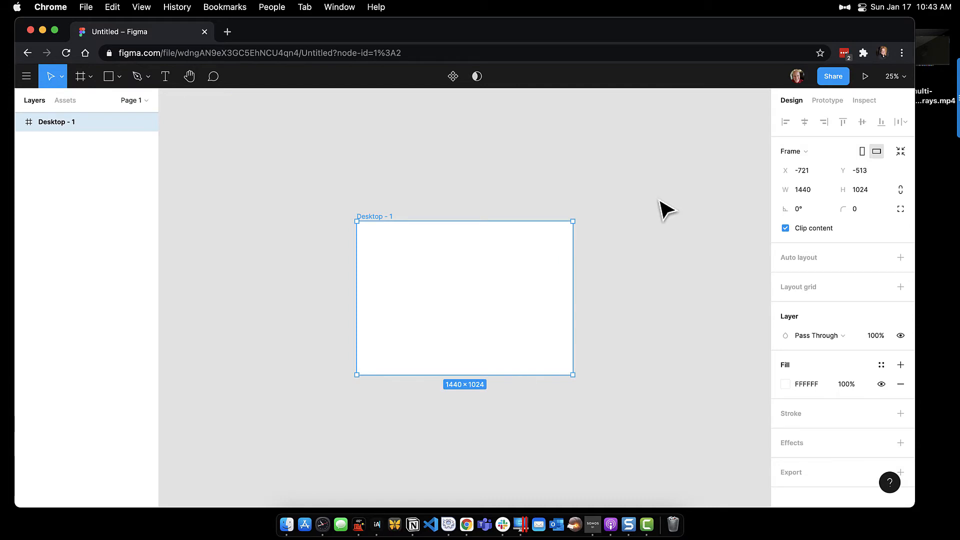
# Drag the frame's bottom edge down until Desktop - 1 measures 1440 × 2665.
pyautogui.moveTo(665, 208); pyautogui.dragTo(495, 220)
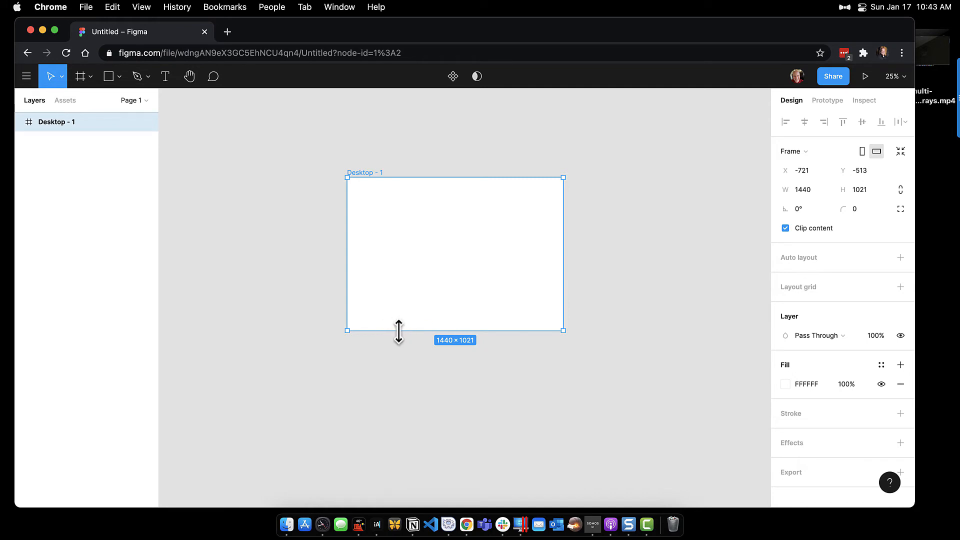
pyautogui.moveTo(398, 331); pyautogui.dragTo(379, 393)
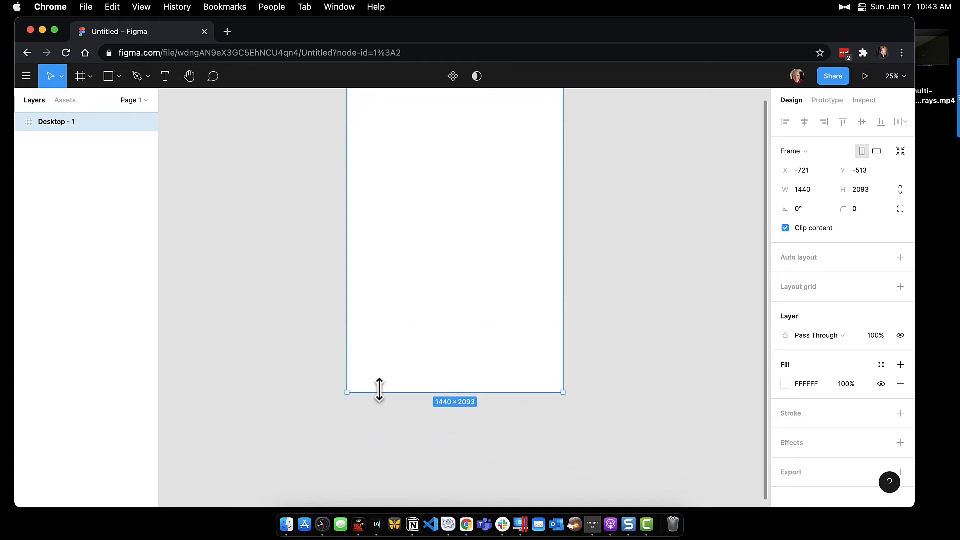
pyautogui.moveTo(380, 392); pyautogui.dragTo(386, 478)
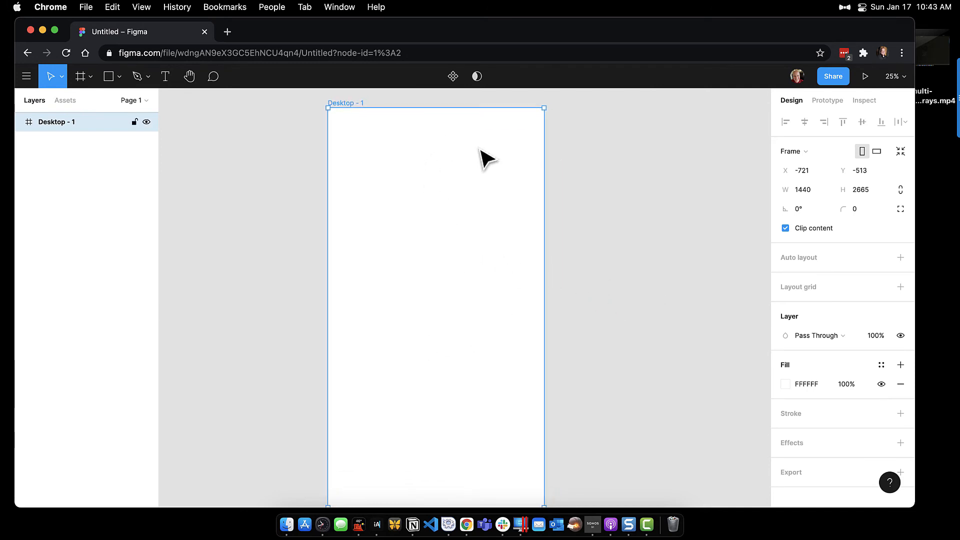
pyautogui.moveTo(482, 239)
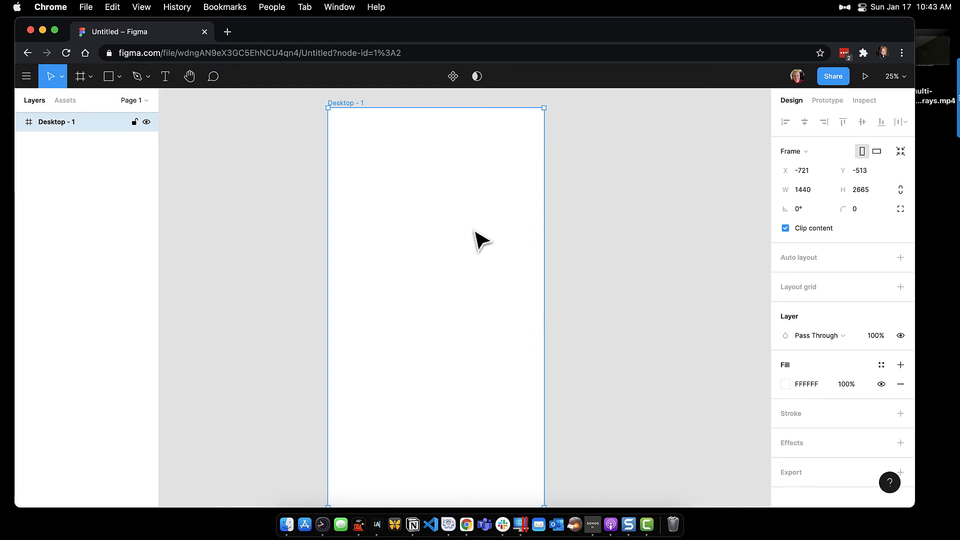
pyautogui.moveTo(492, 232)
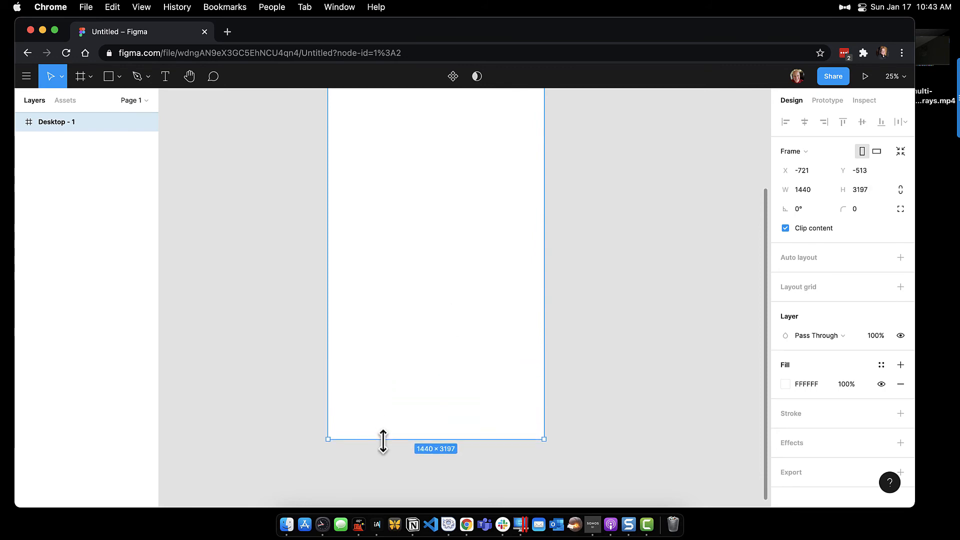
# Pull the frame's bottom edge back up so Desktop - 1 reads 1440 × 1925.
pyautogui.moveTo(384, 439); pyautogui.dragTo(408, 292)
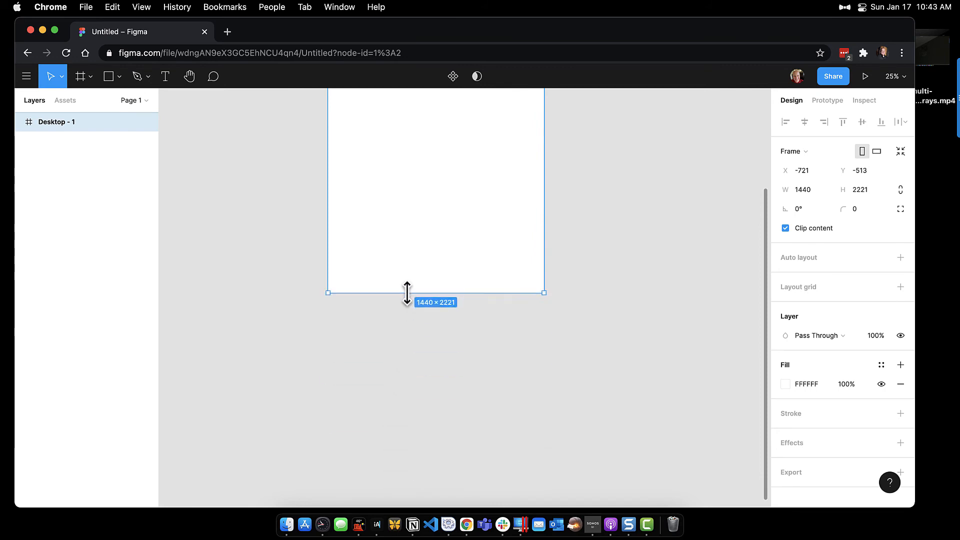
pyautogui.moveTo(407, 292); pyautogui.dragTo(407, 297)
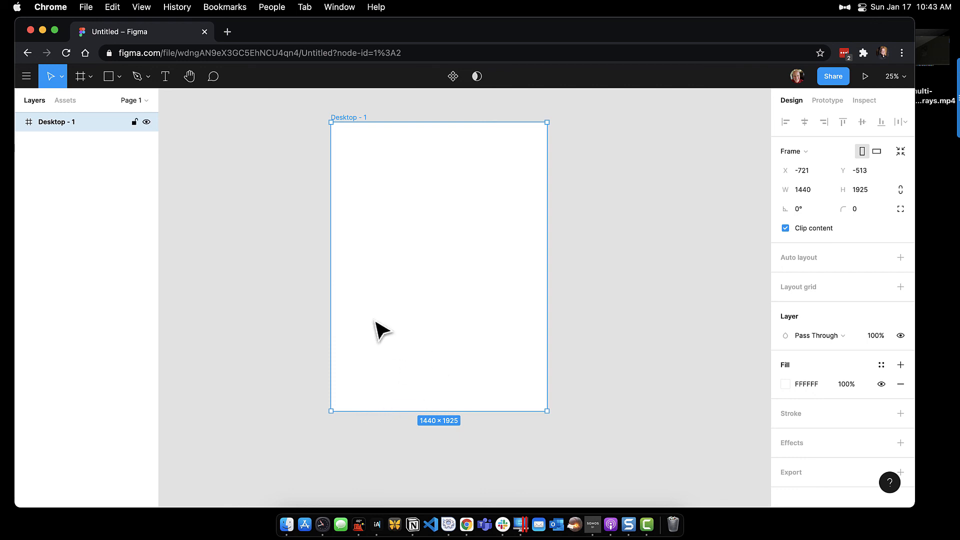
pyautogui.moveTo(458, 310)
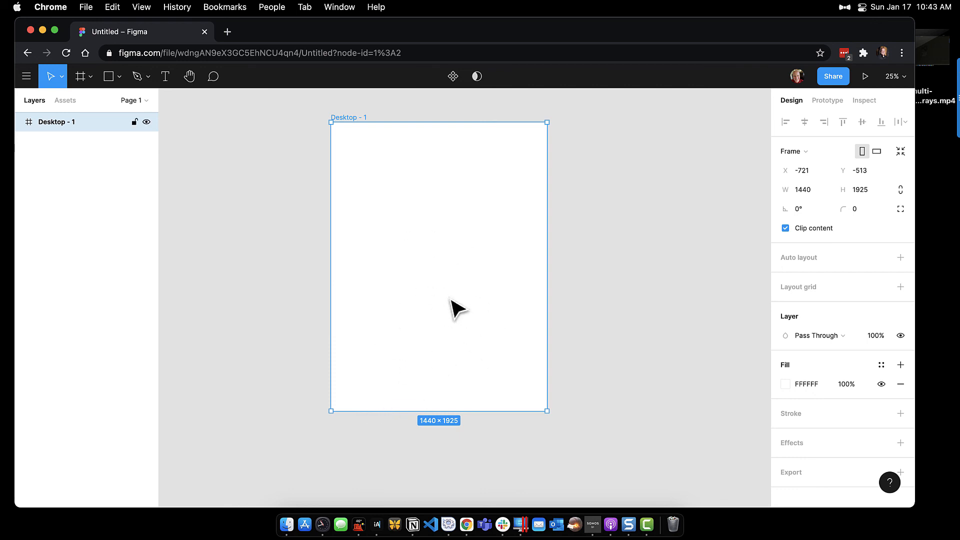